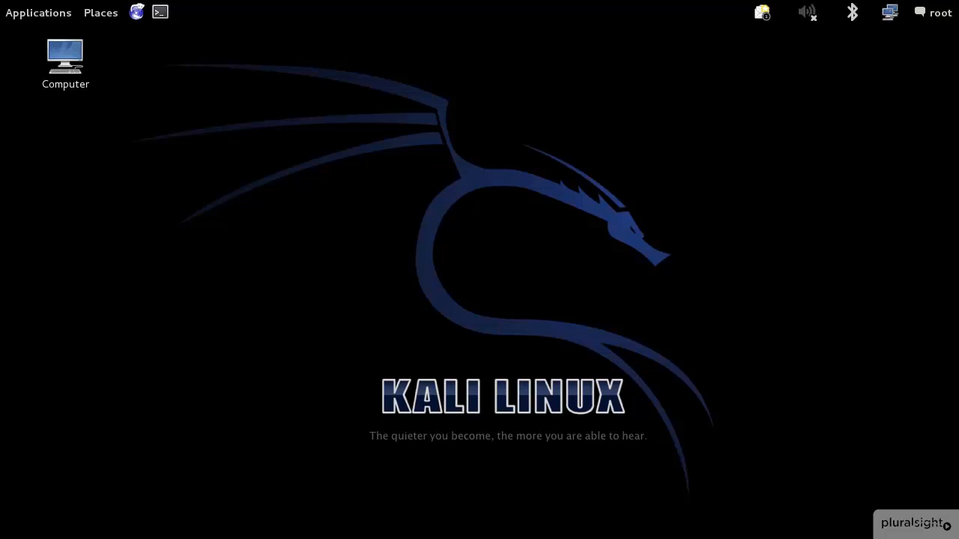
- Launch Iceweasel, scroll the Downloads page, and switch to the Kali Linux home page tab
click(136, 12)
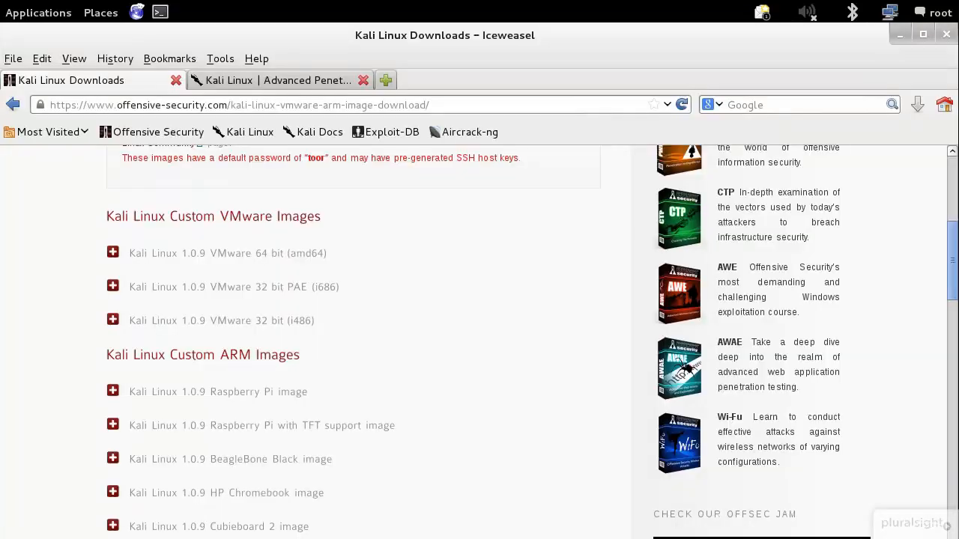
scroll(up, 3)
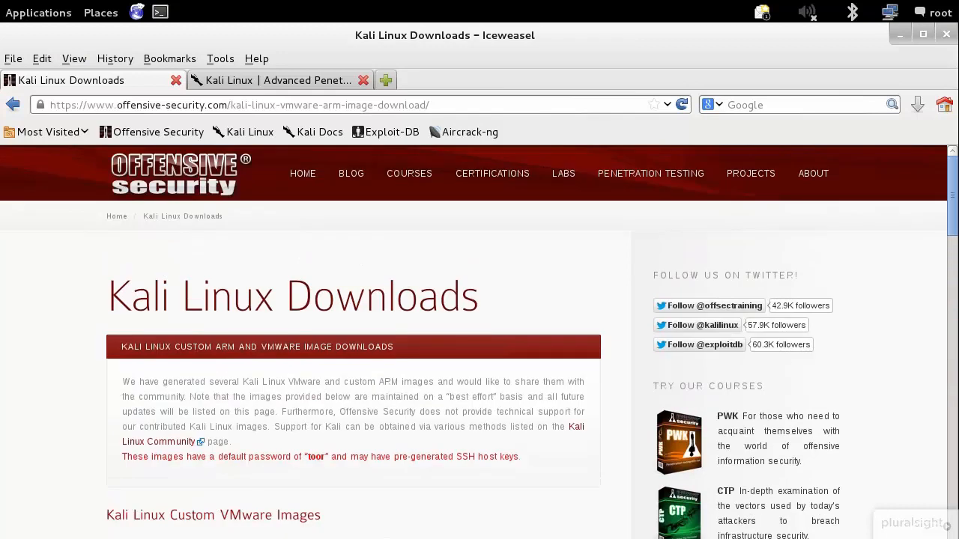
click(281, 80)
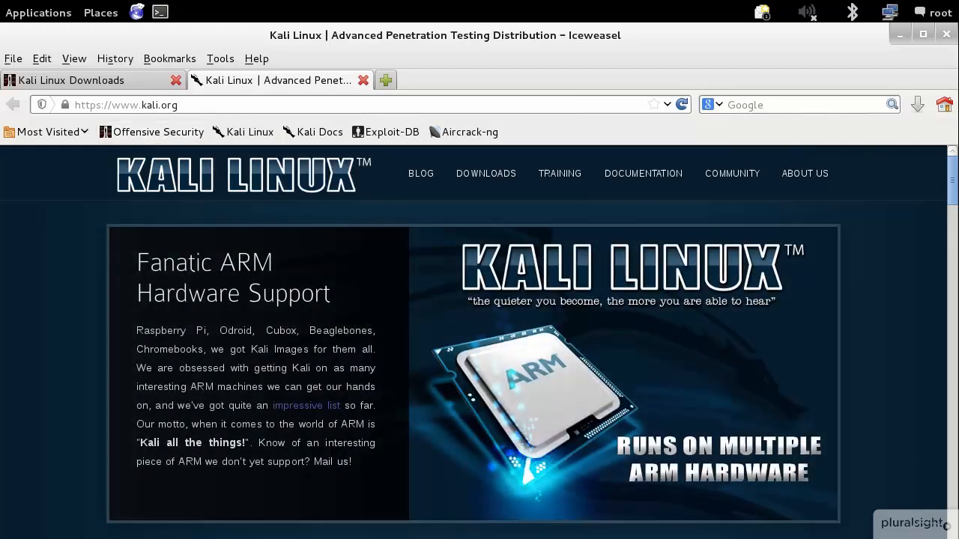
- Go to Custom Kali Images from the kali.org Downloads menu
click(485, 173)
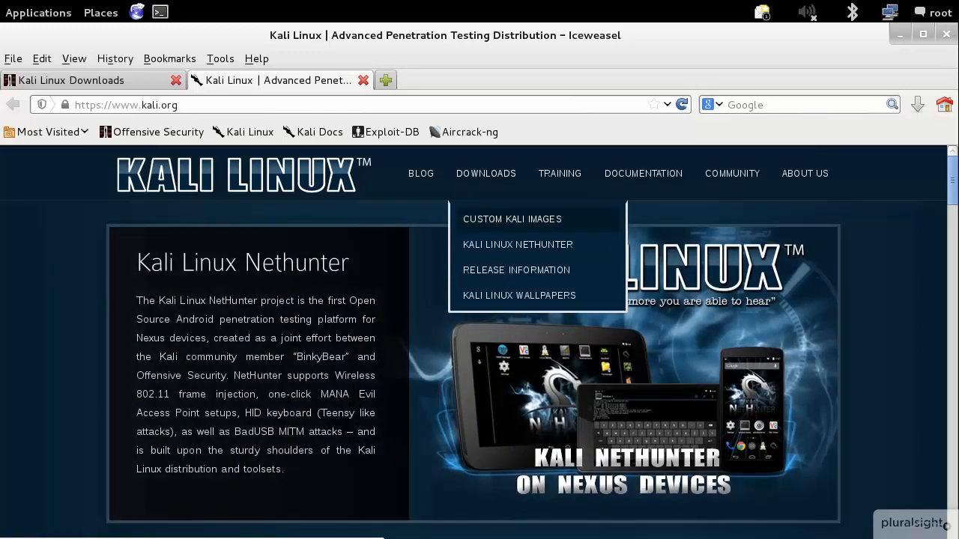
click(512, 219)
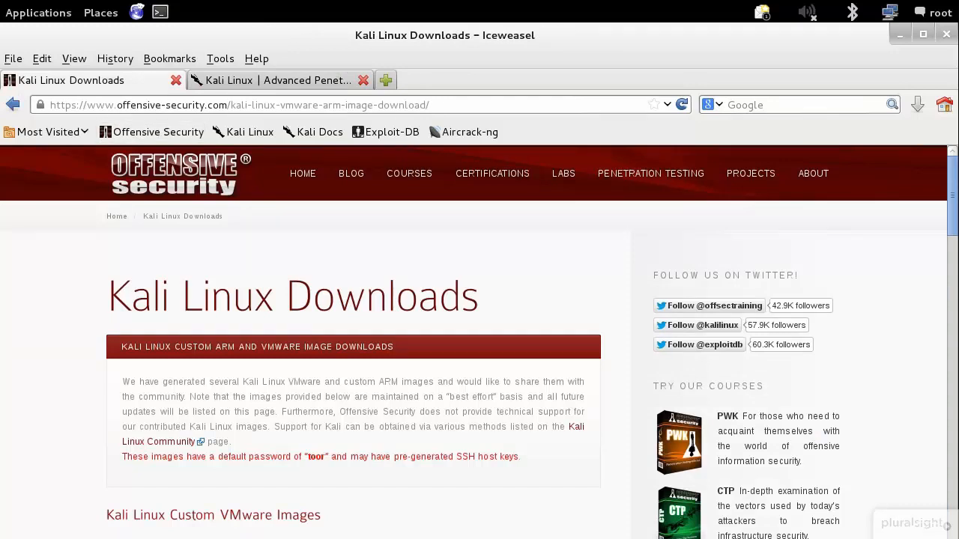
- Scroll down through the Custom VMware Images section before Iceweasel is closed
scroll(down, 3)
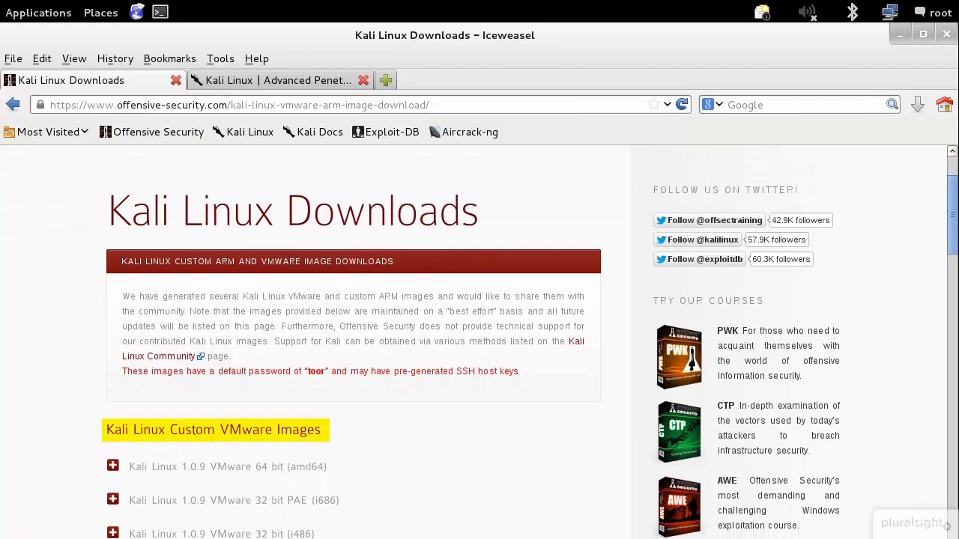
scroll(down, 3)
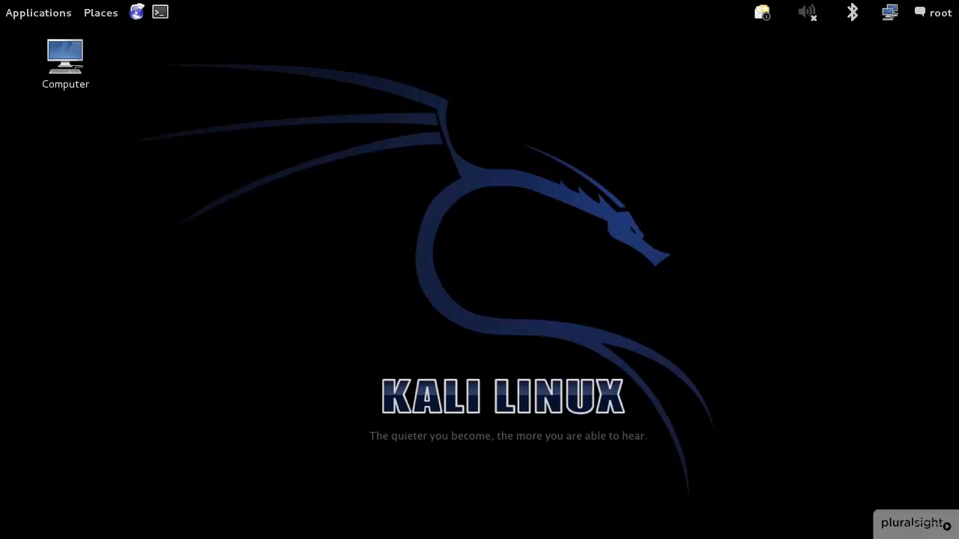
- Open the Applications menu to the Kali Linux Top 10 Security Tools list
click(38, 13)
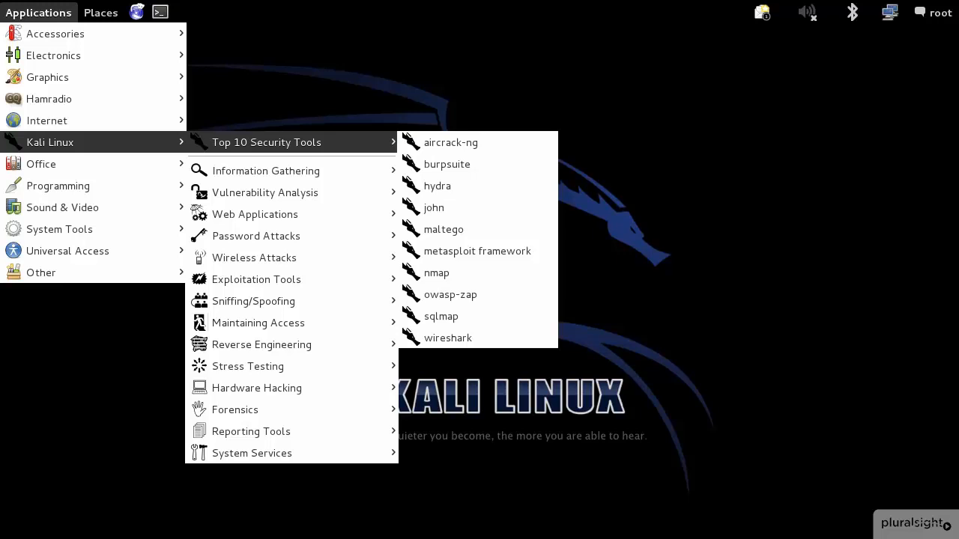
mouse_move(433, 207)
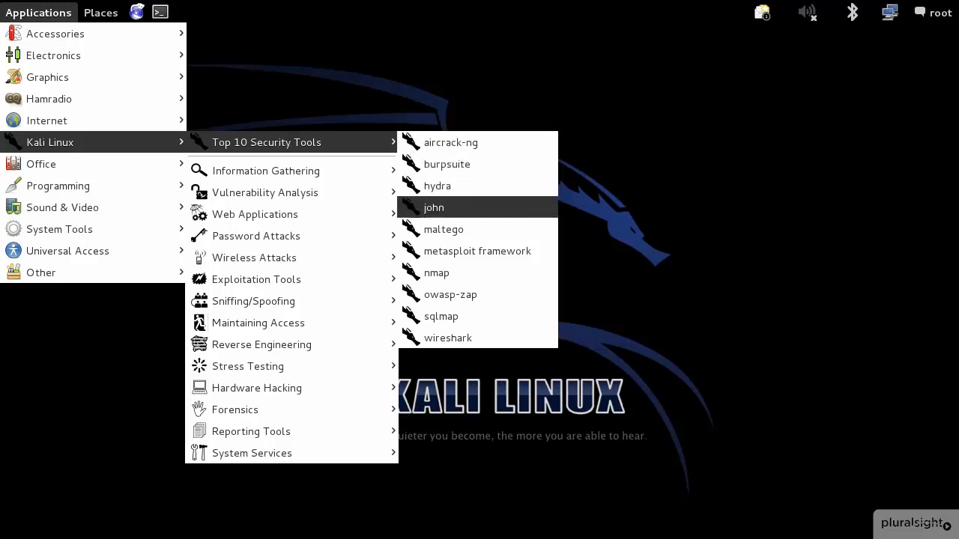
mouse_move(447, 164)
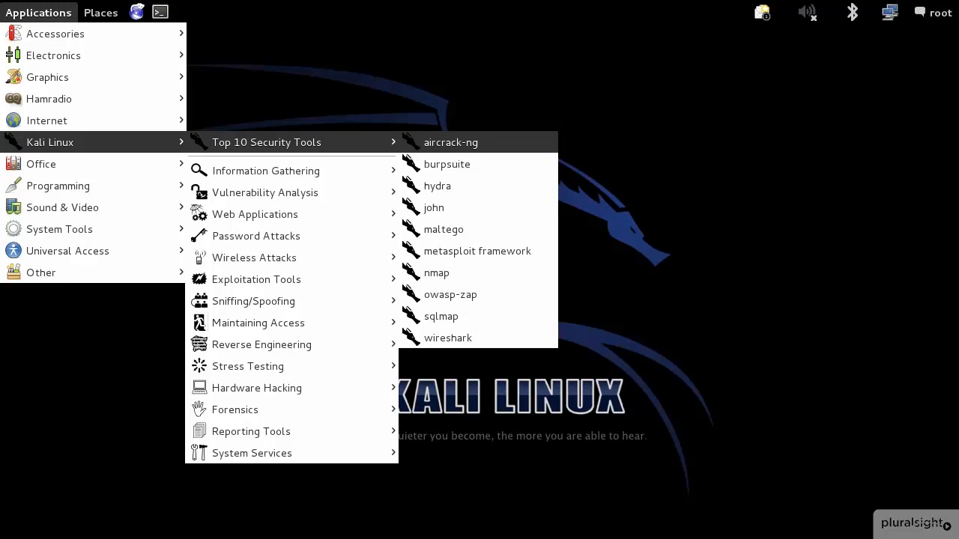
mouse_move(447, 165)
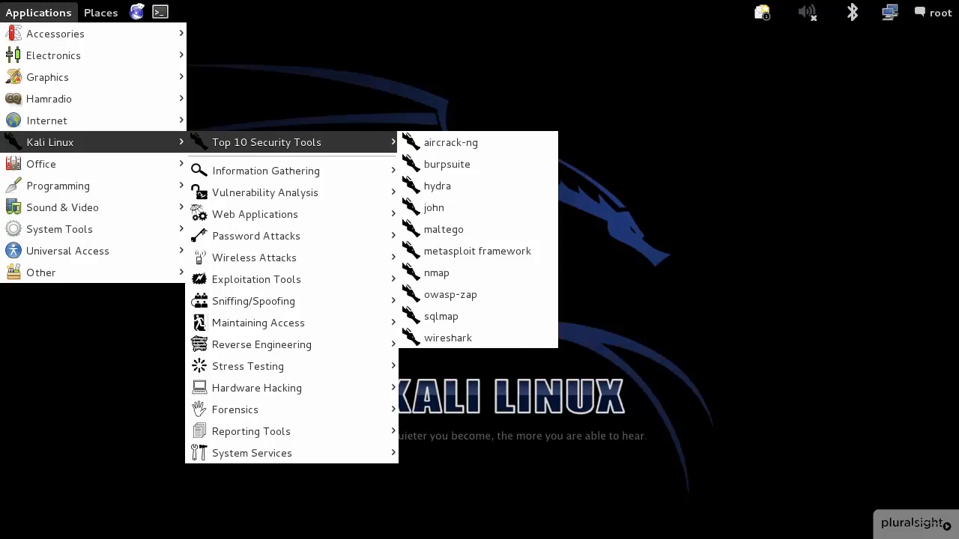
mouse_move(264, 193)
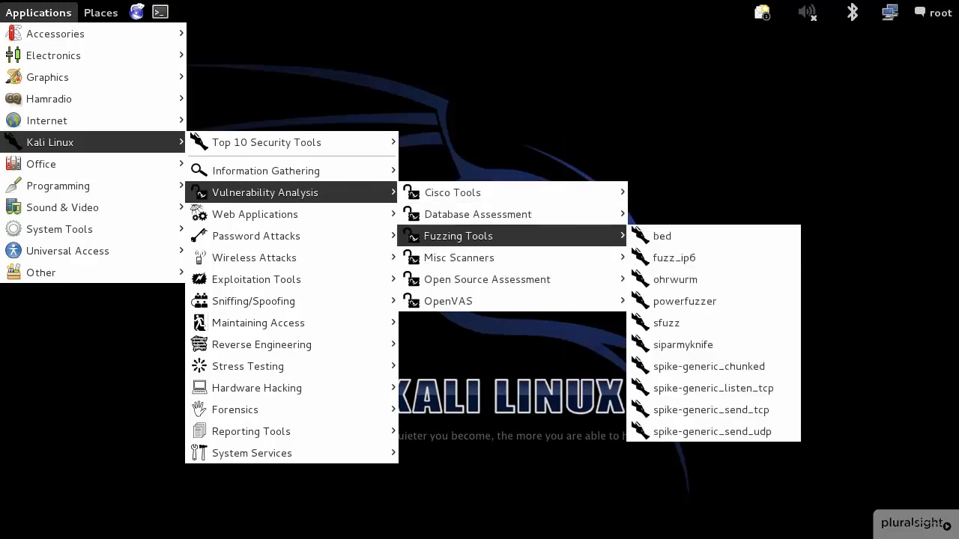
mouse_move(713, 388)
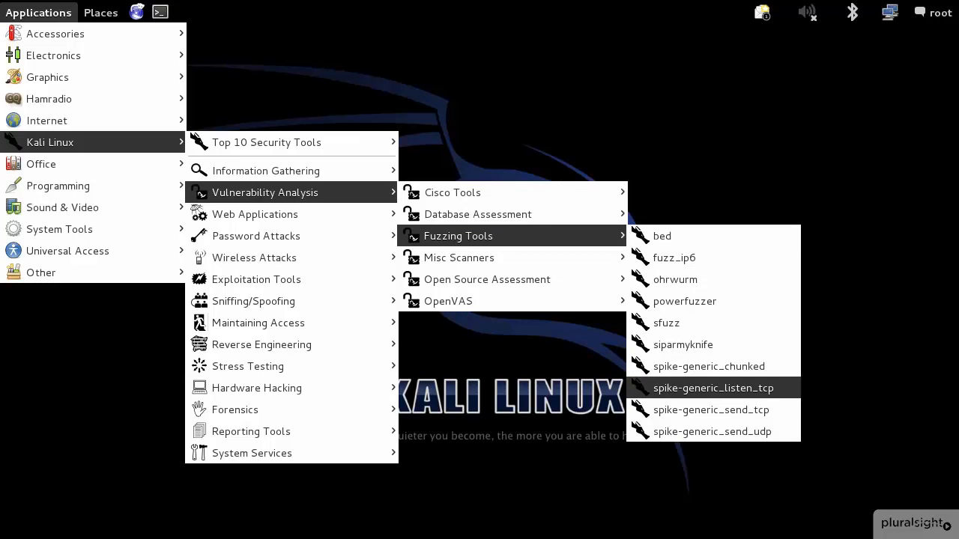
mouse_move(477, 214)
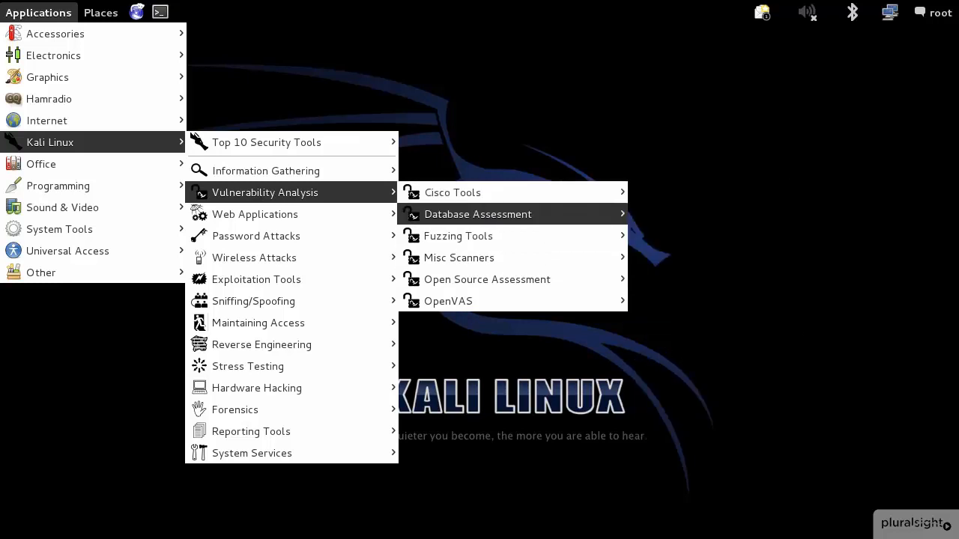